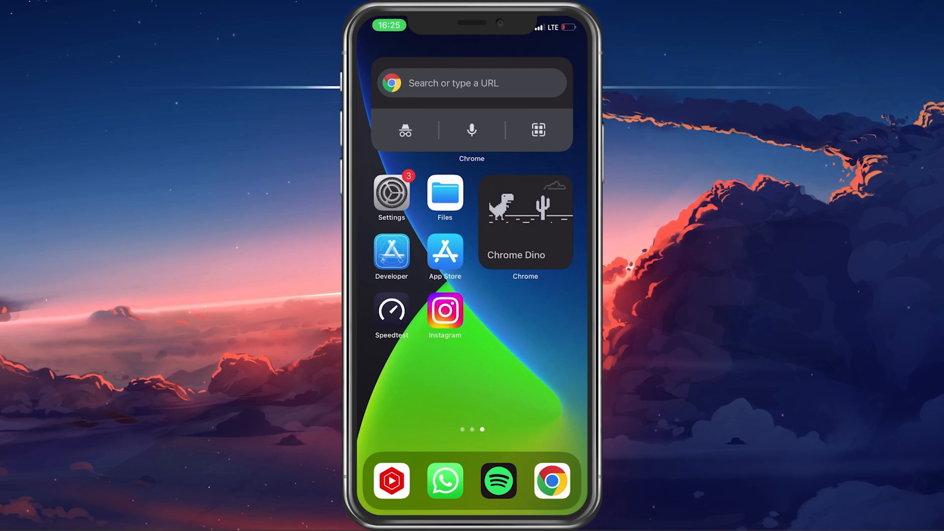
- Launch the Settings app from the Home Screen
click(391, 194)
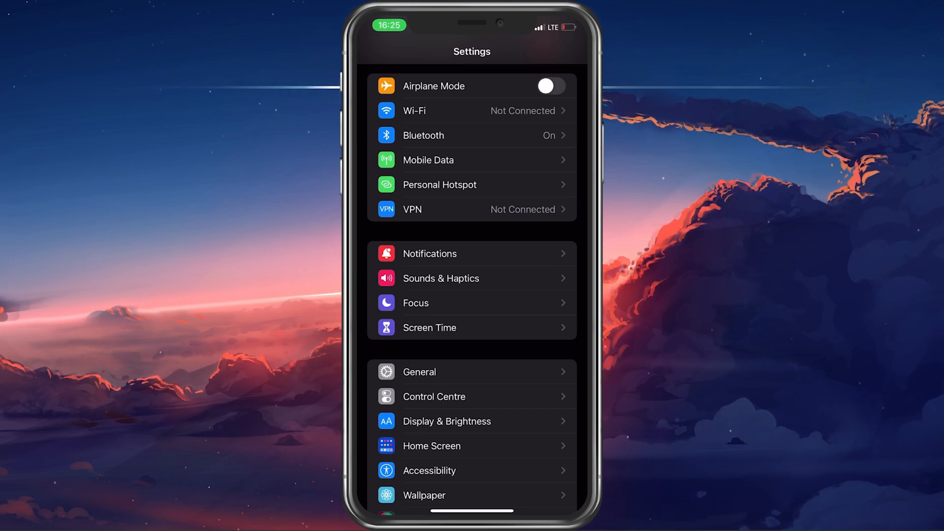
- Open Mobile Data and scroll through each app's data usage
click(427, 159)
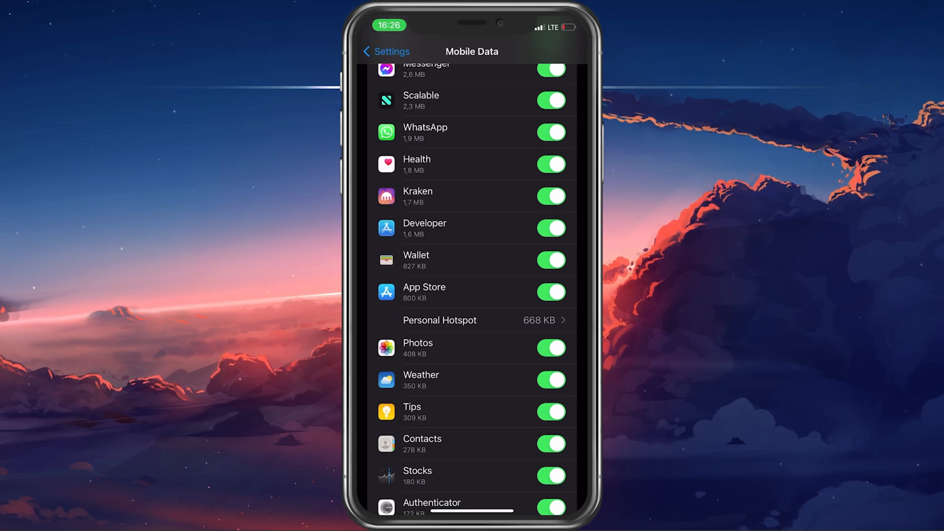
scroll(down, 3)
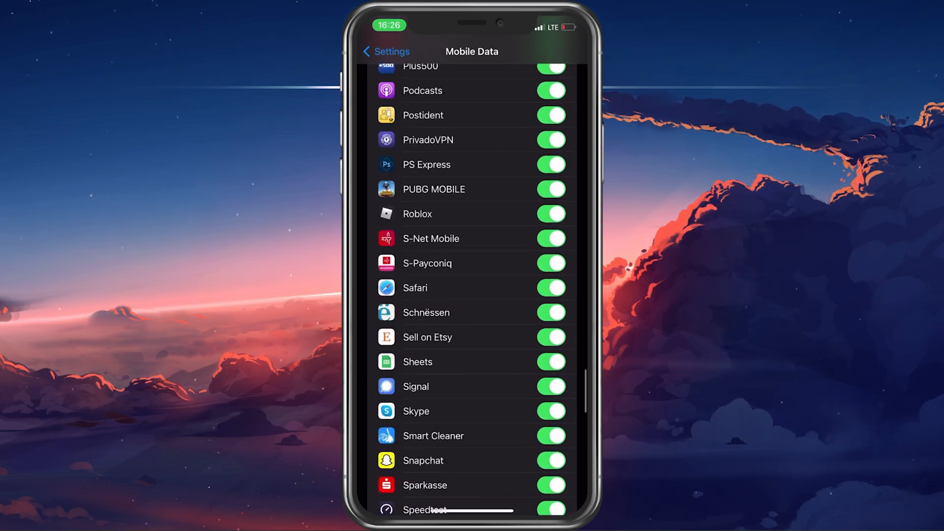
scroll(down, 3)
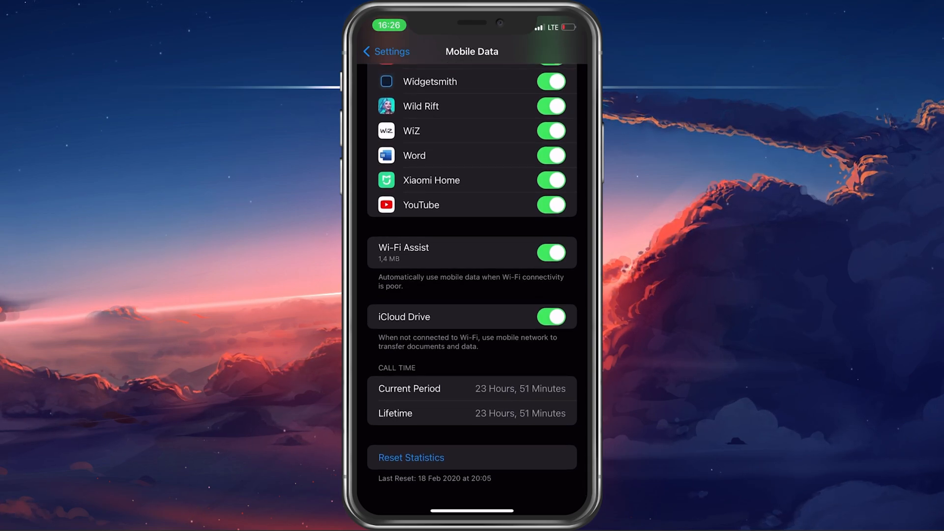
- Toggle Wi-Fi Assist and iCloud Drive mobile data off and back on
click(550, 252)
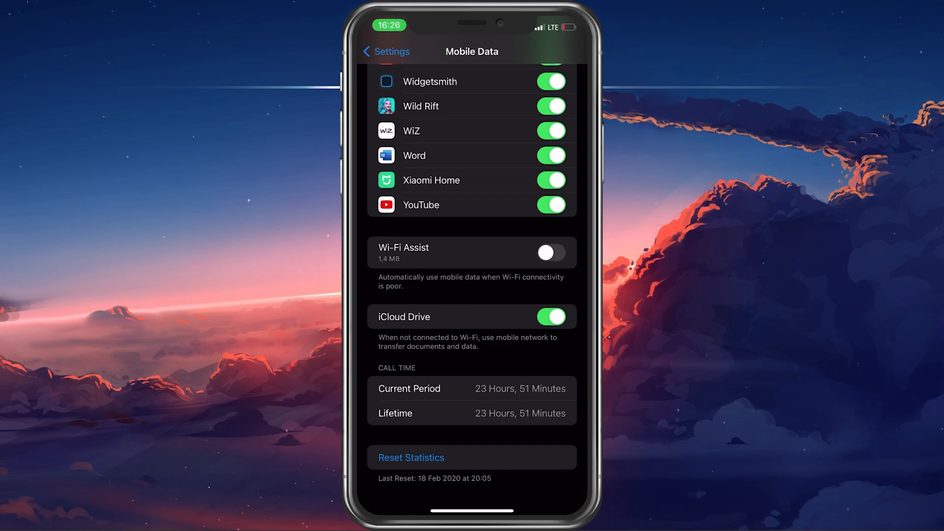
click(550, 253)
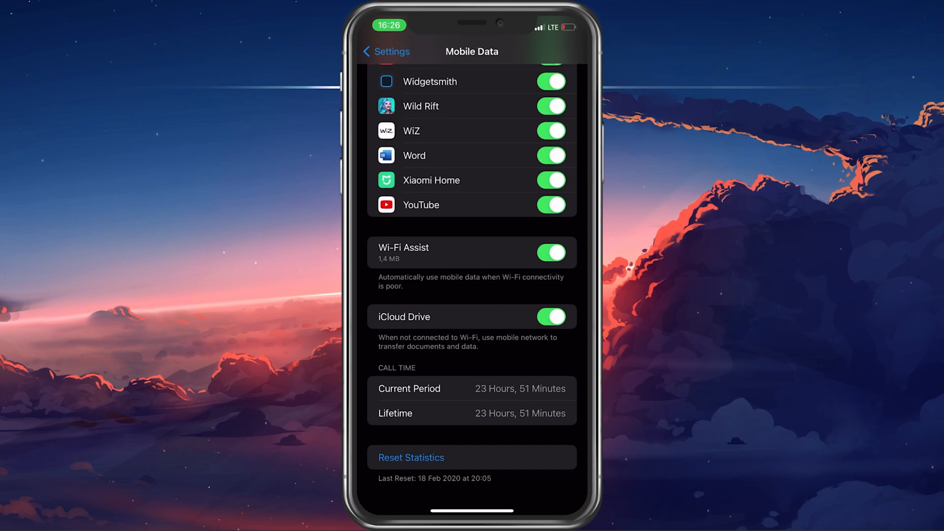
click(550, 317)
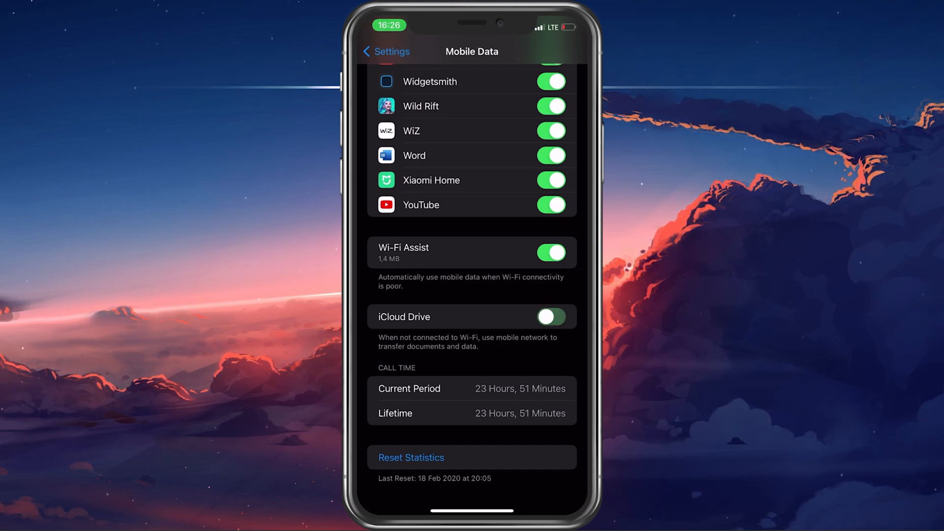
click(550, 317)
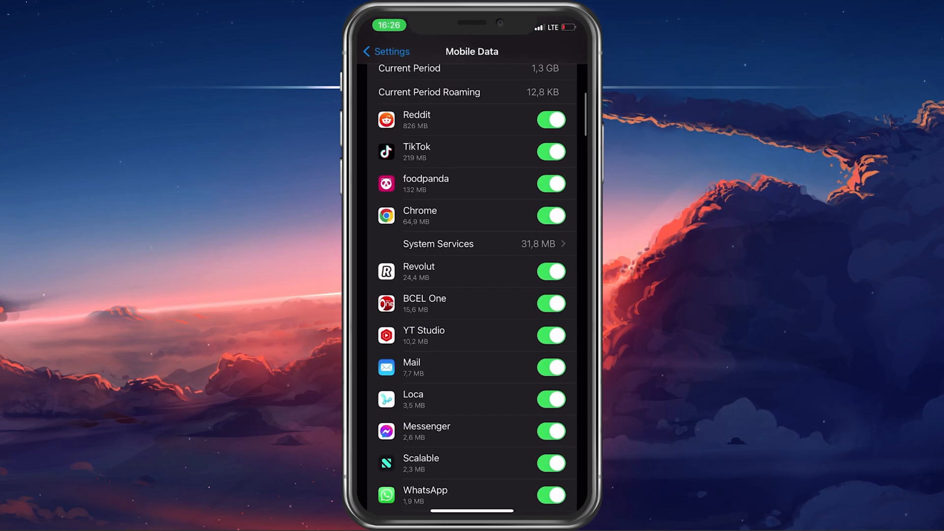
- View the System Services per-service mobile data breakdown, then leave it
click(475, 244)
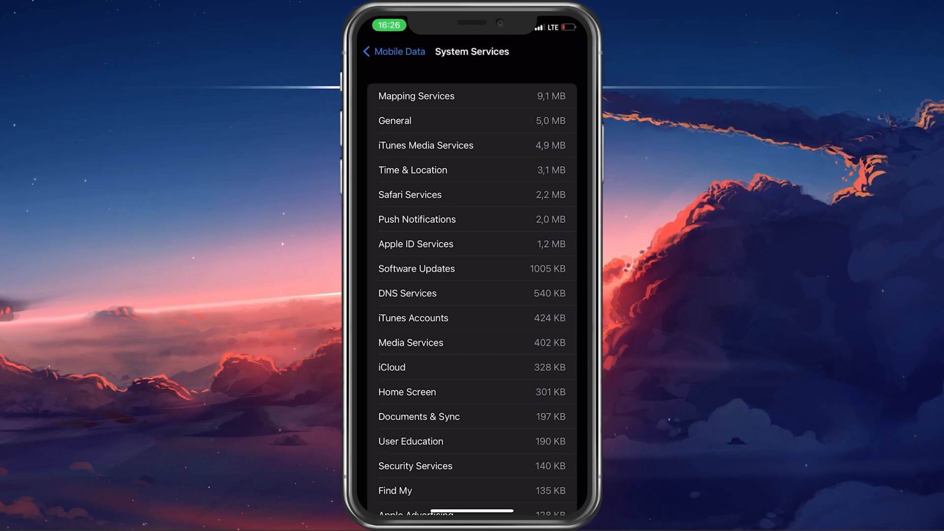
click(394, 51)
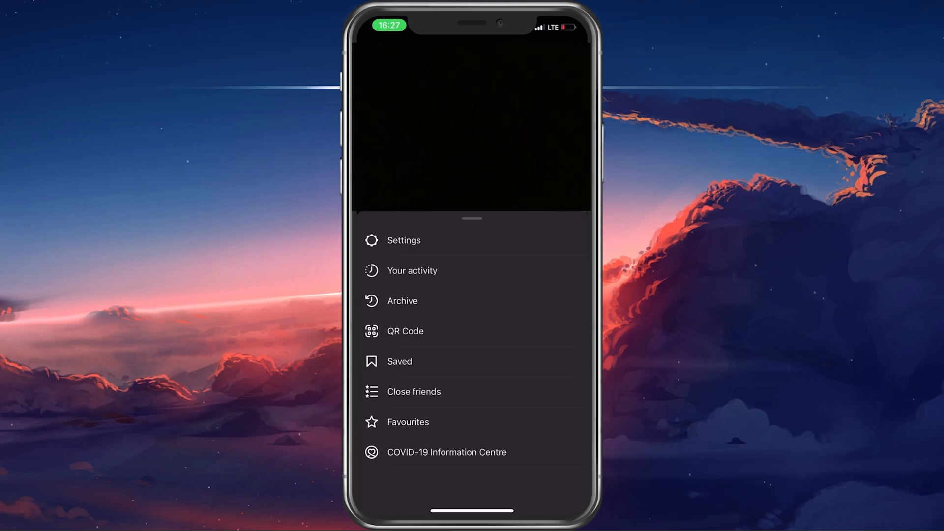
- Switch on Instagram's 'Use less mobile data' under Settings > Account > Data usage
click(404, 241)
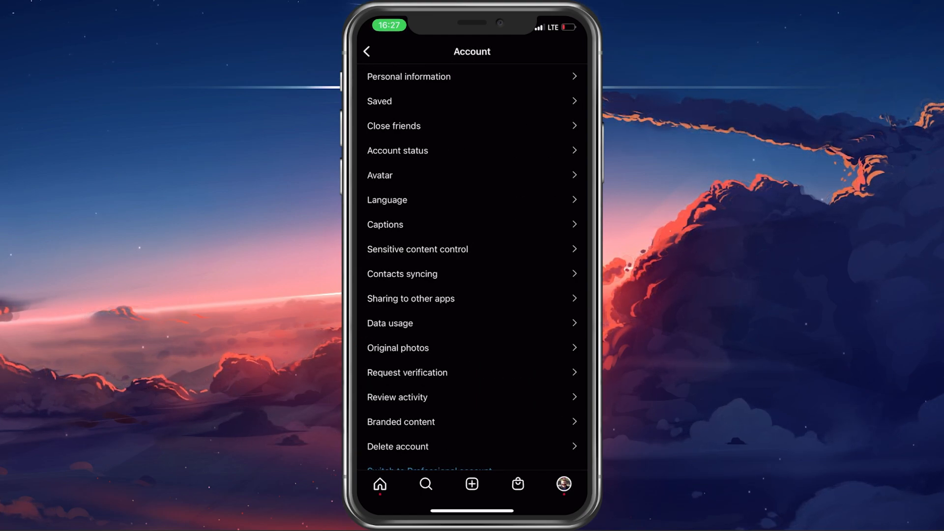
click(390, 322)
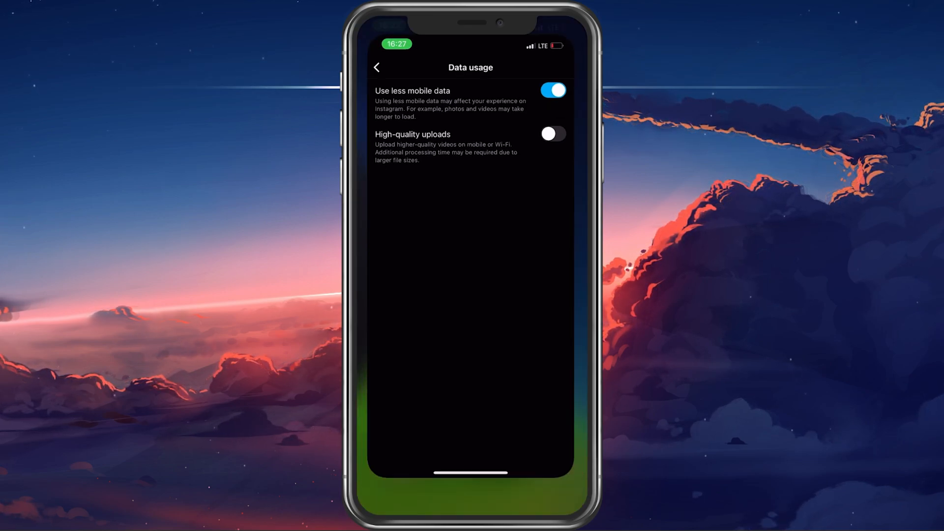
click(377, 67)
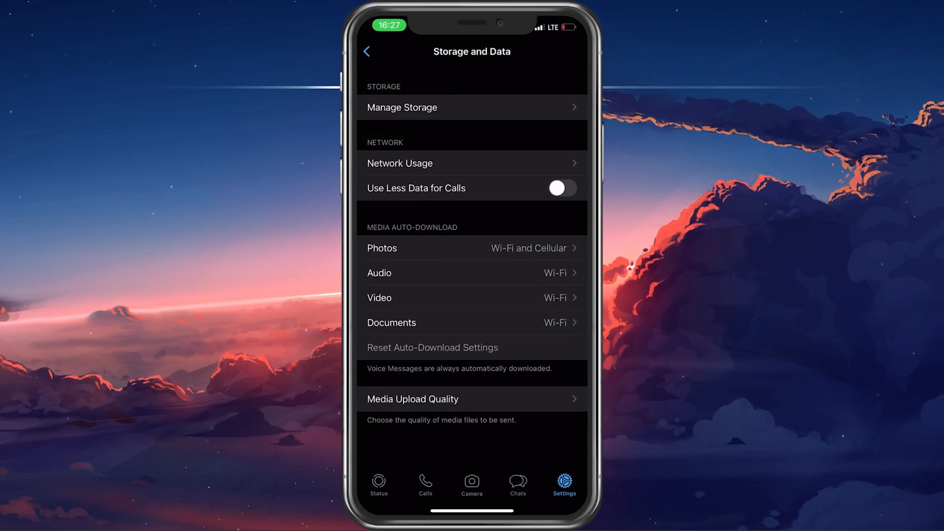
- Test WhatsApp's Use Less Data for Calls, leaving it off, then check Photos auto-download
click(562, 188)
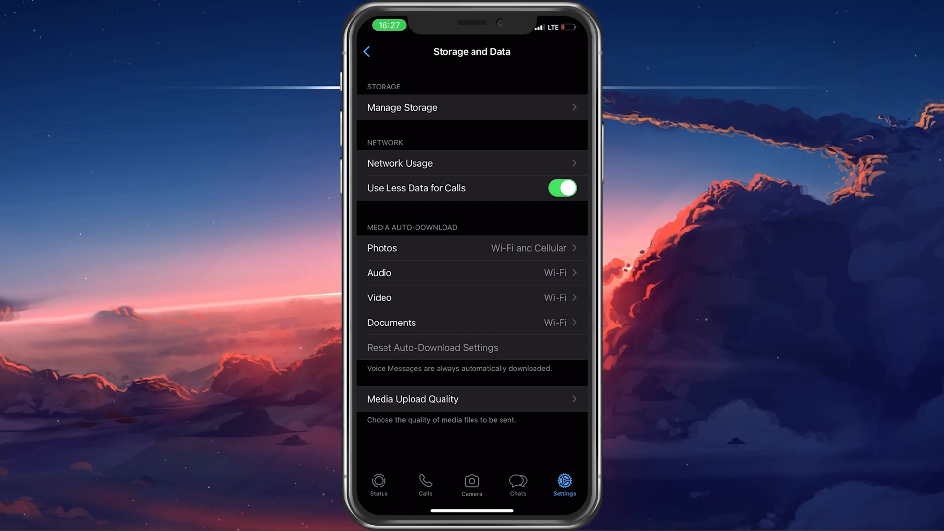
click(560, 188)
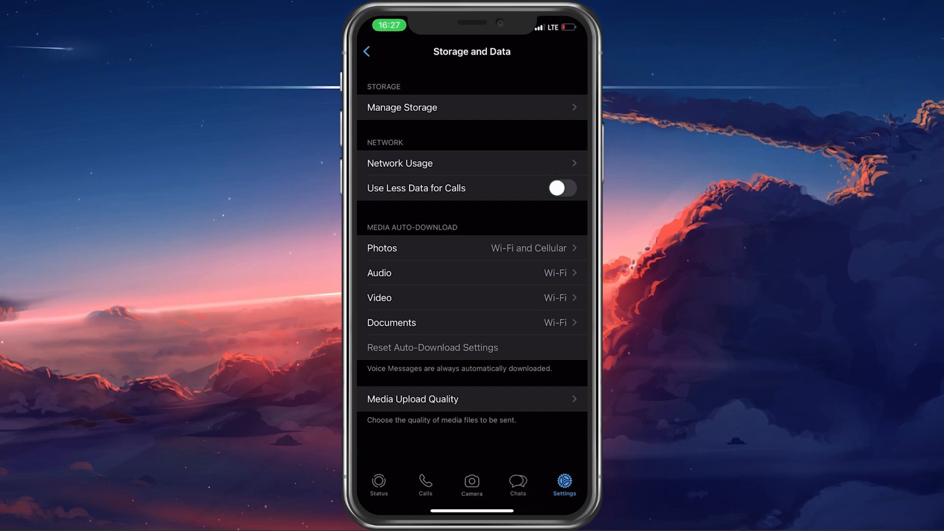
click(473, 248)
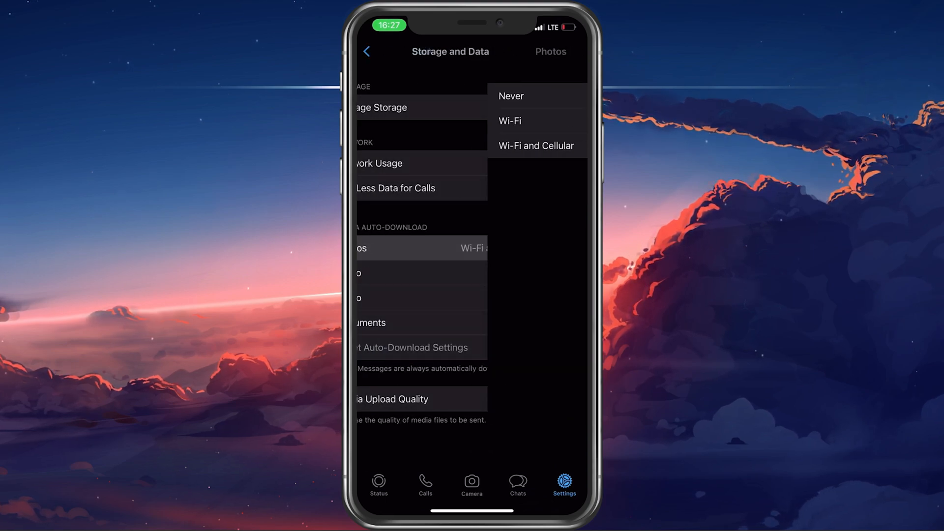
click(536, 145)
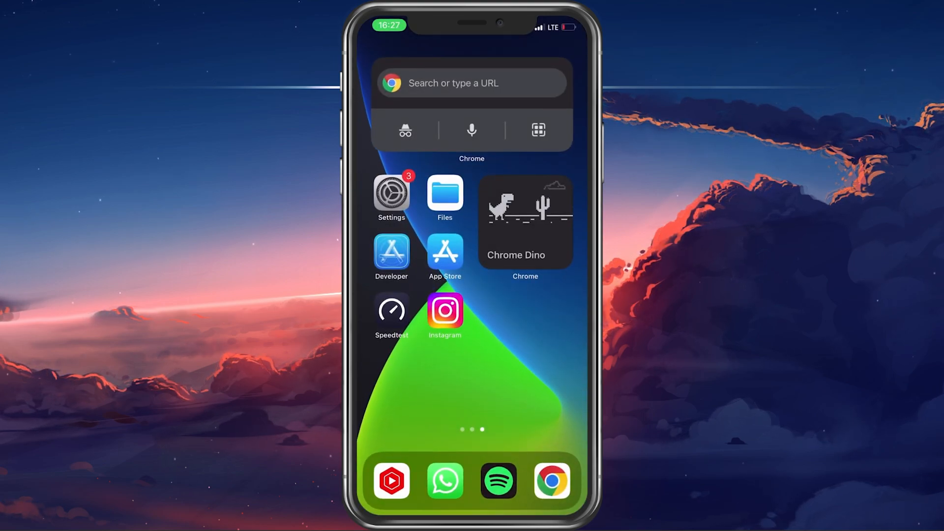
- Set App Store Video Autoplay to Wi-Fi Only and return to the main Settings list
click(391, 193)
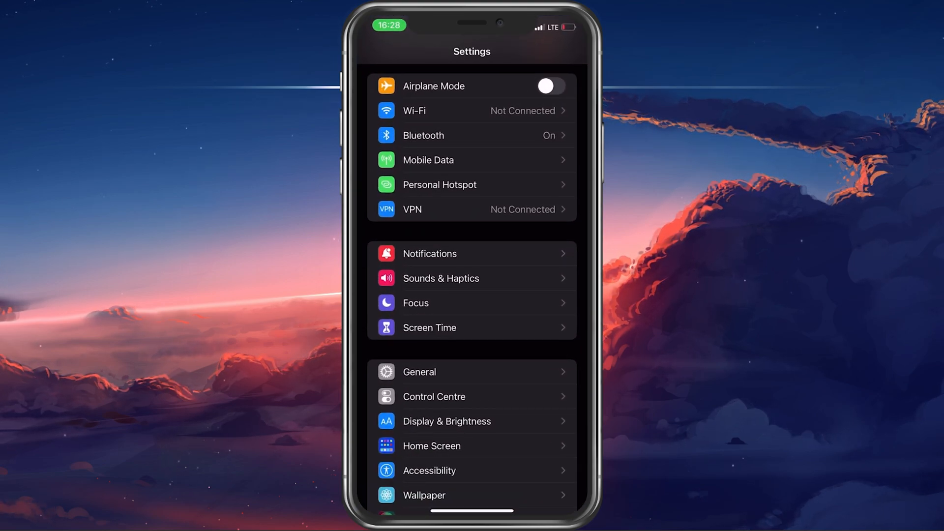
scroll(down, 3)
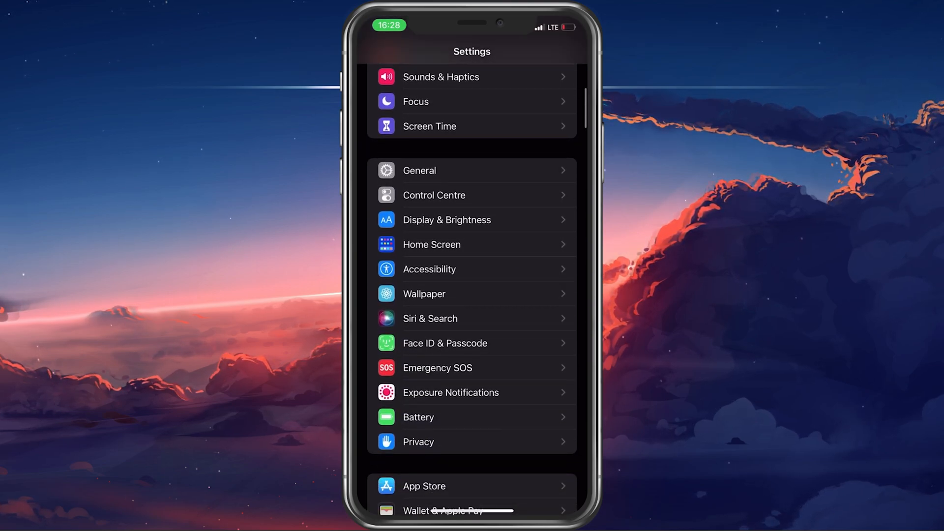
scroll(down, 3)
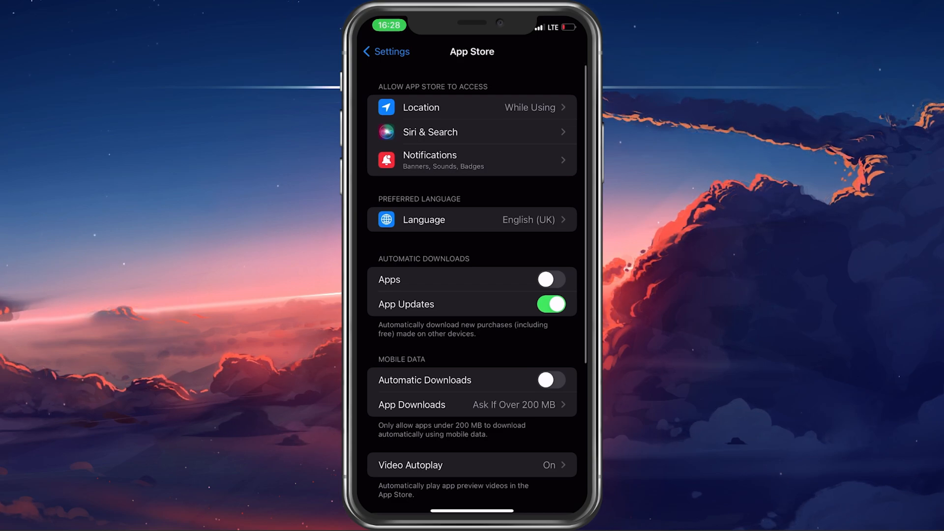
scroll(down, 3)
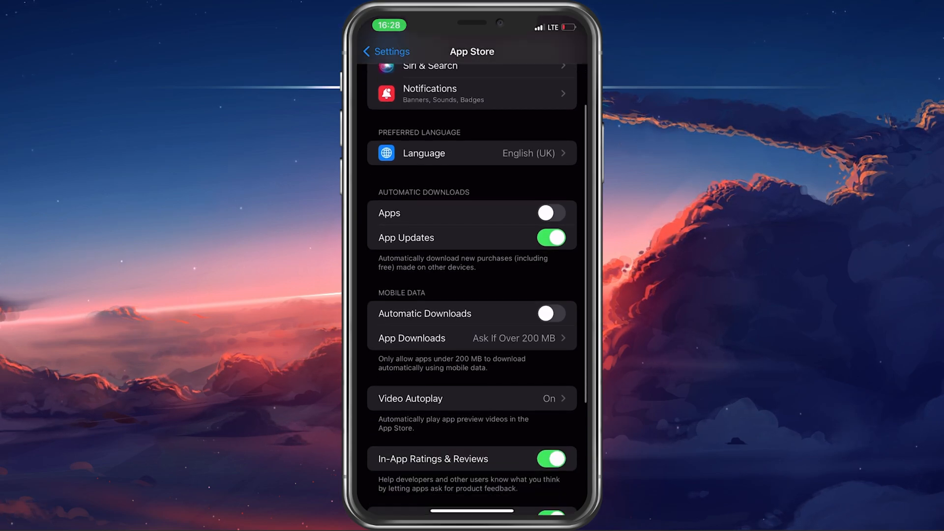
scroll(down, 3)
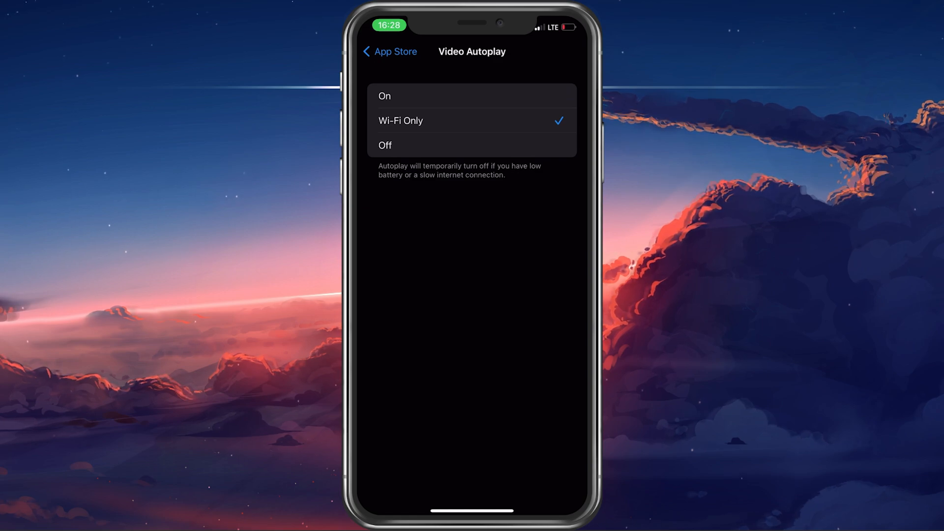
click(389, 51)
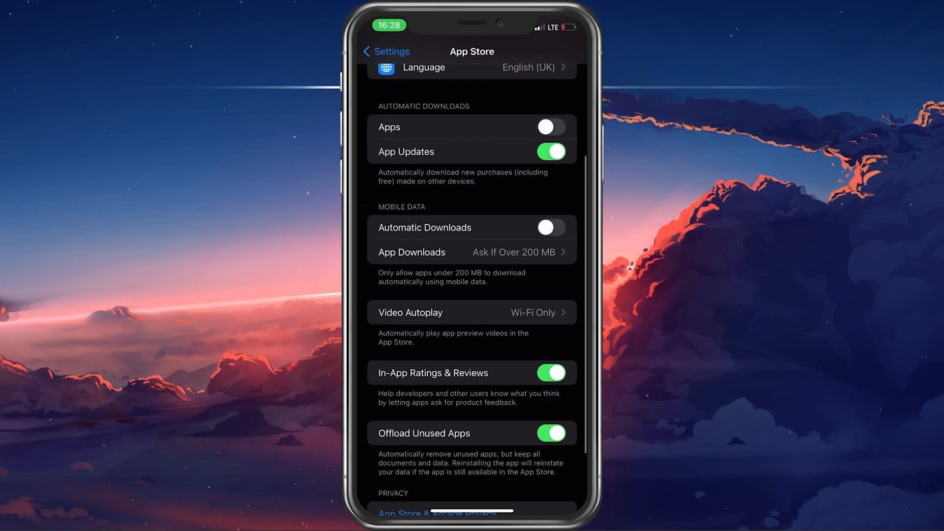
click(385, 51)
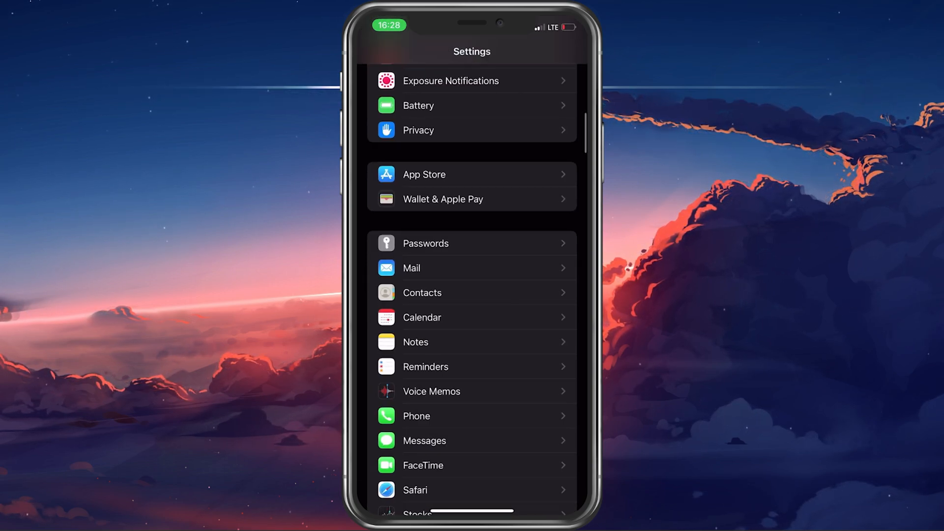
- Turn off the Photos Mobile Data toggle and return to the main Settings list
scroll(up, 3)
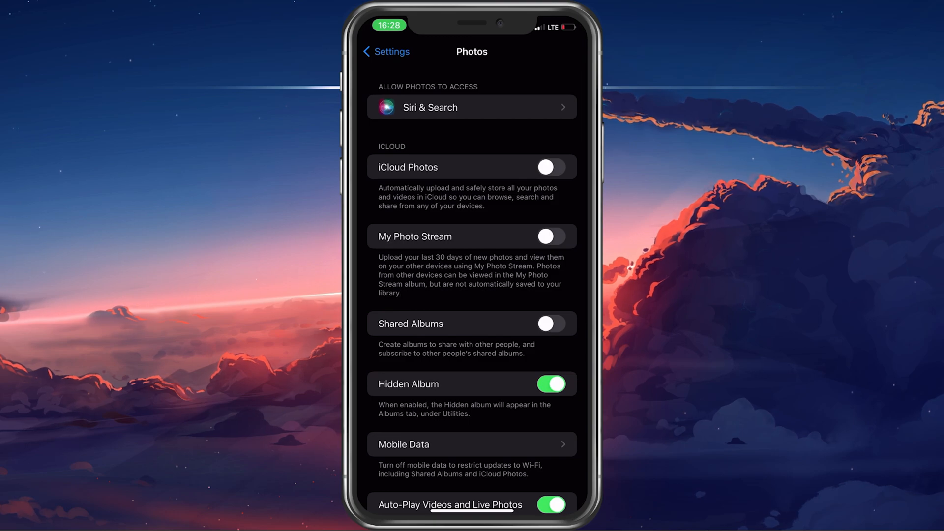
click(472, 445)
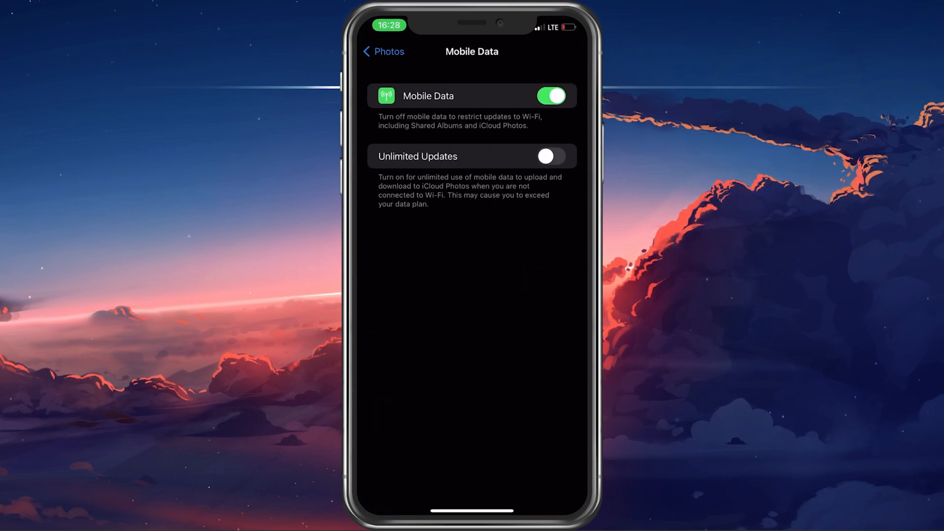
click(550, 96)
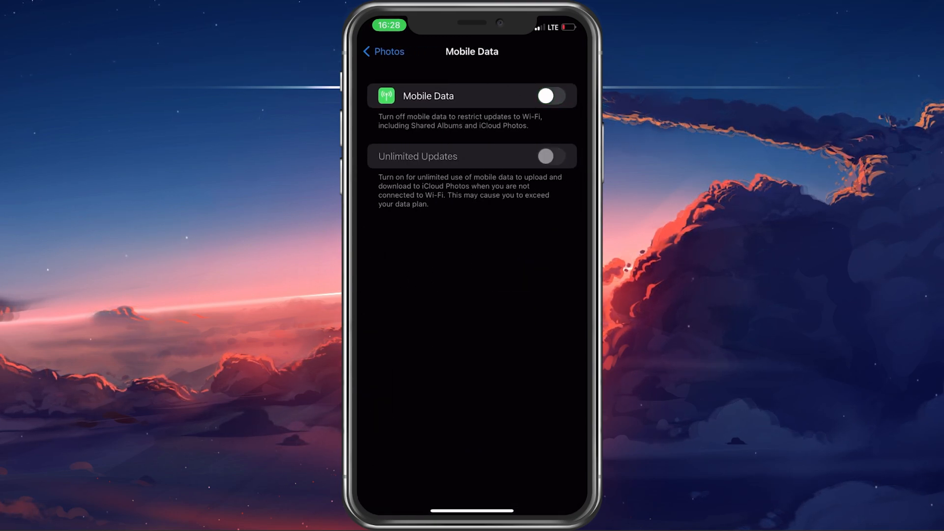
click(382, 52)
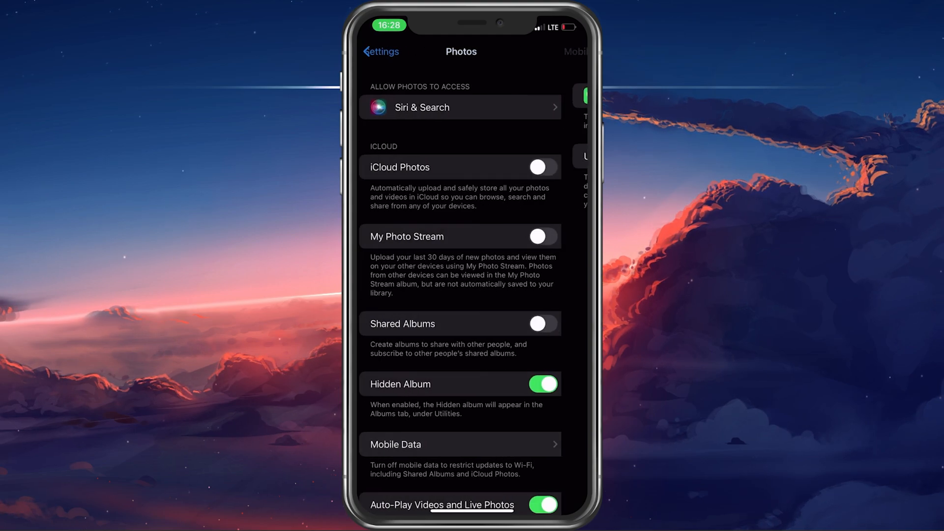
click(379, 52)
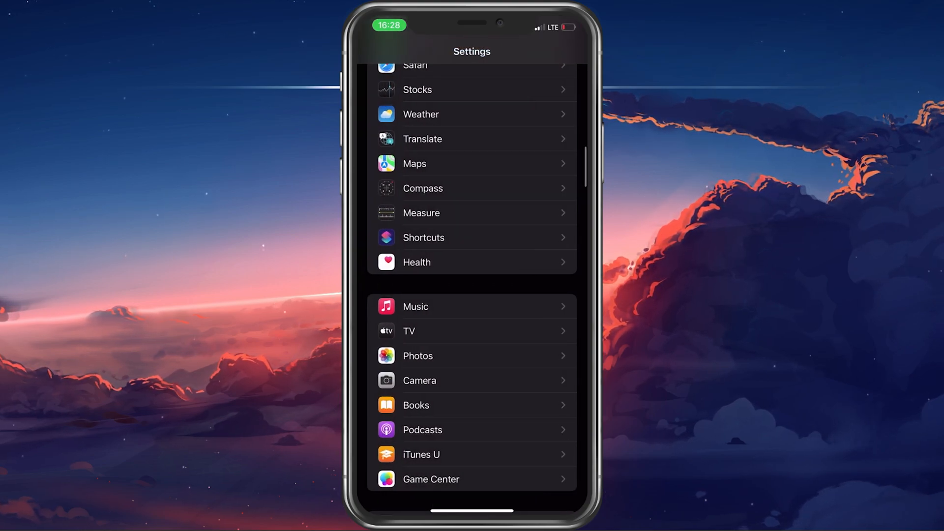
- Set Background App Refresh to On, review per-app toggles, then return to Settings
scroll(up, 3)
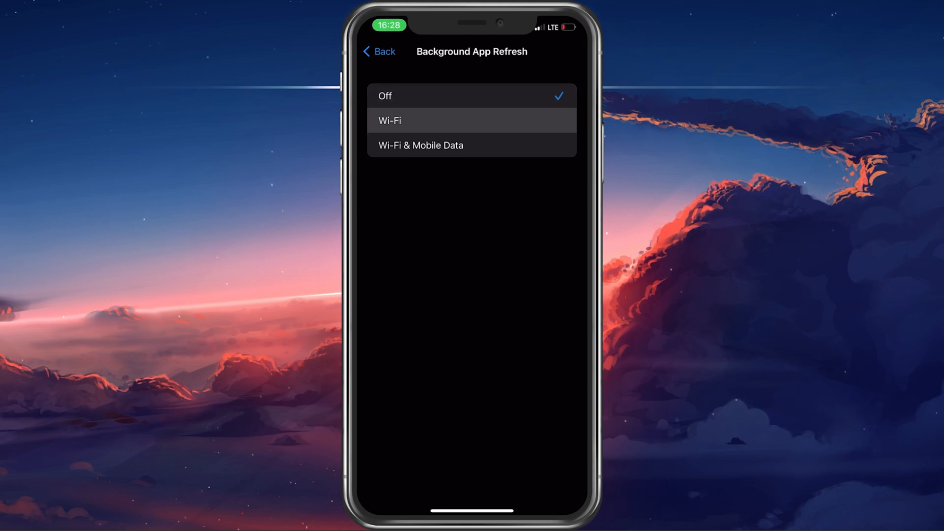
click(389, 120)
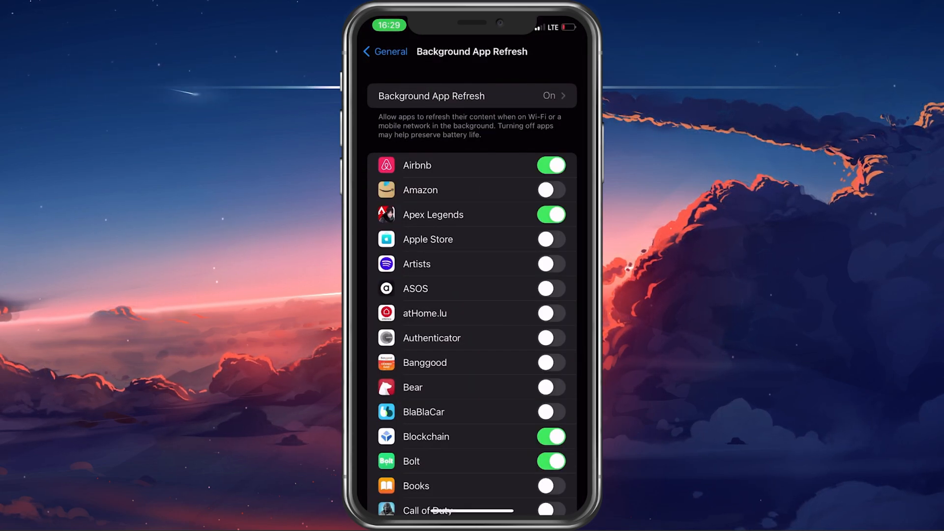
click(384, 52)
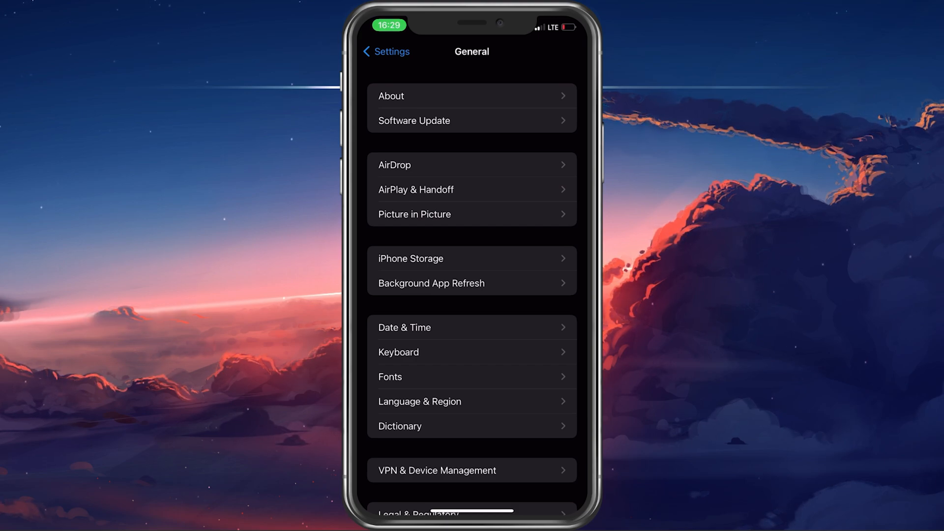
click(385, 51)
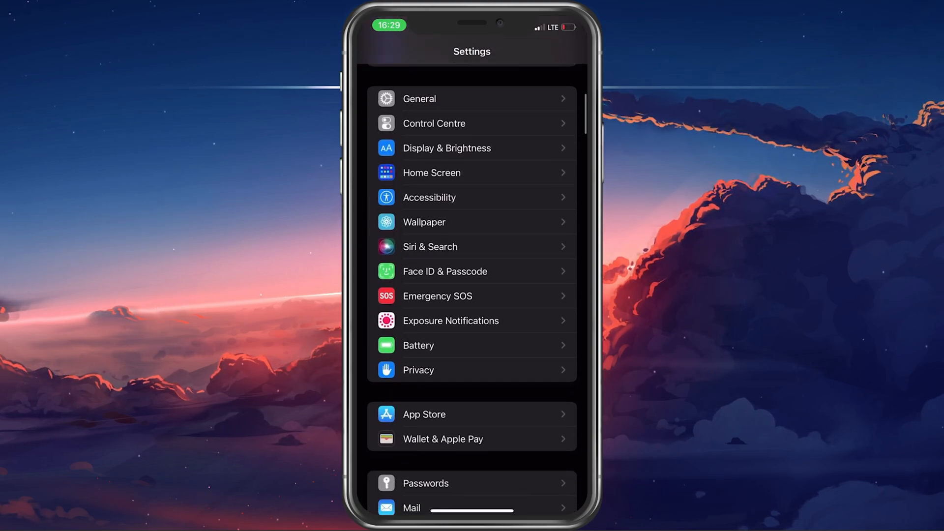
- Go to Privacy > Location Services and open Airbnb's location page, set to Never
scroll(up, 3)
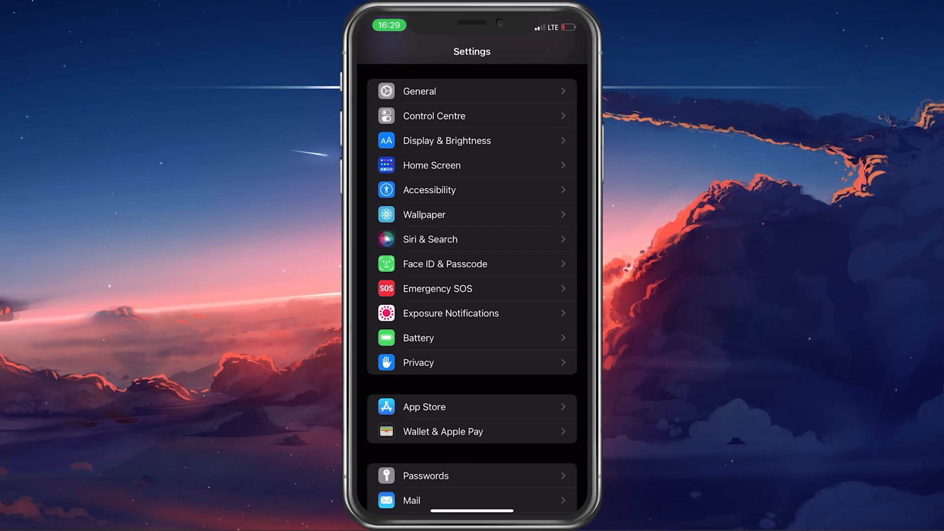
click(419, 362)
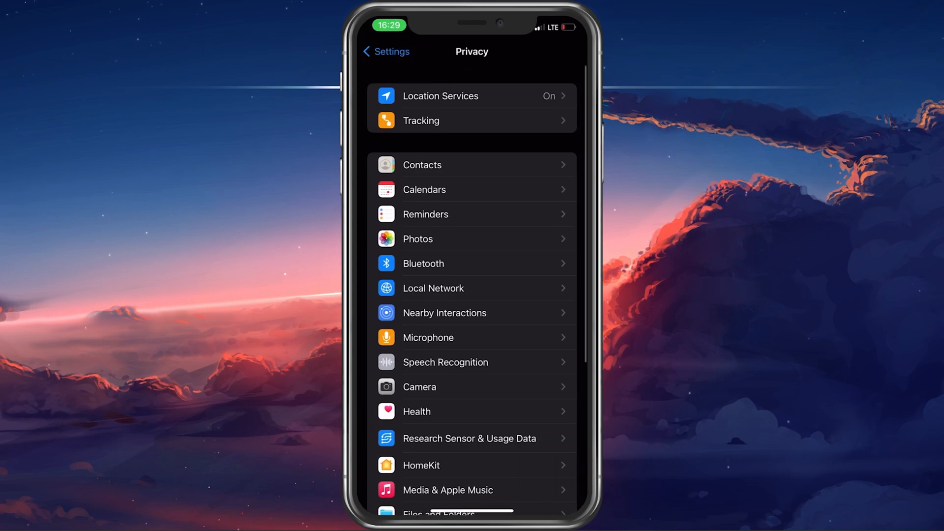
click(440, 96)
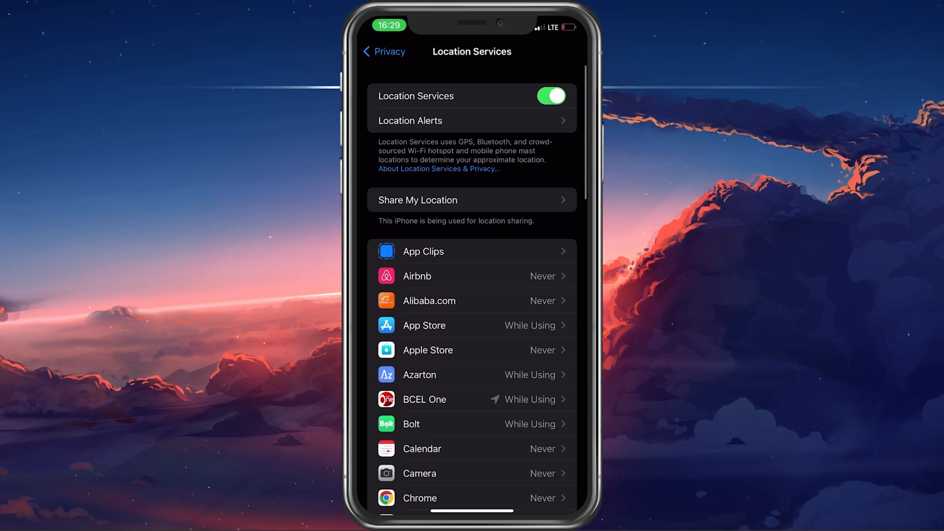
click(472, 276)
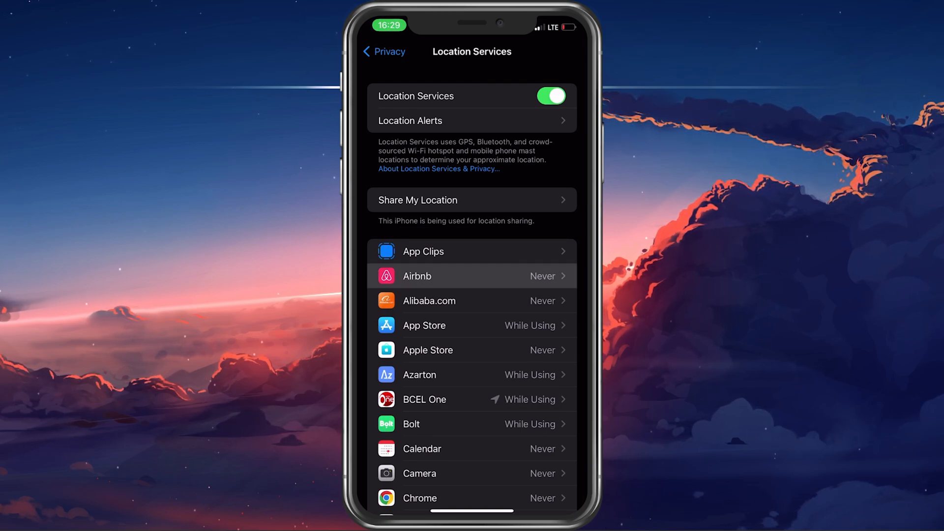
click(472, 276)
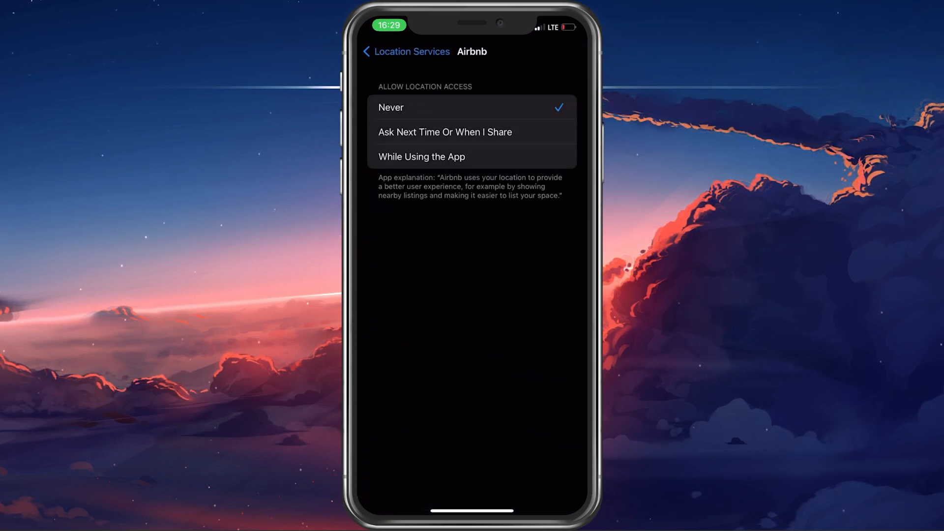